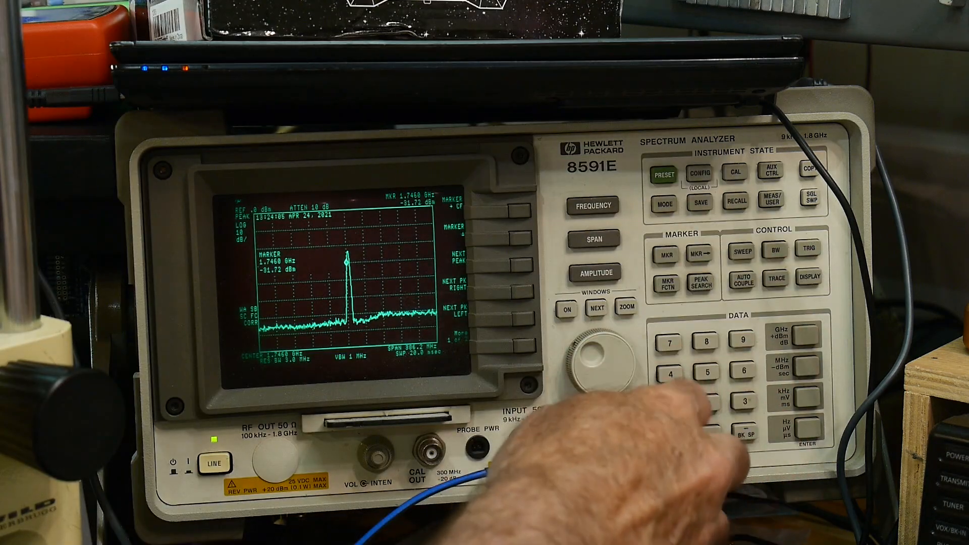
- Set the center frequency to the marker's 1.7460 GHz so the peak sits mid-screen
click(593, 205)
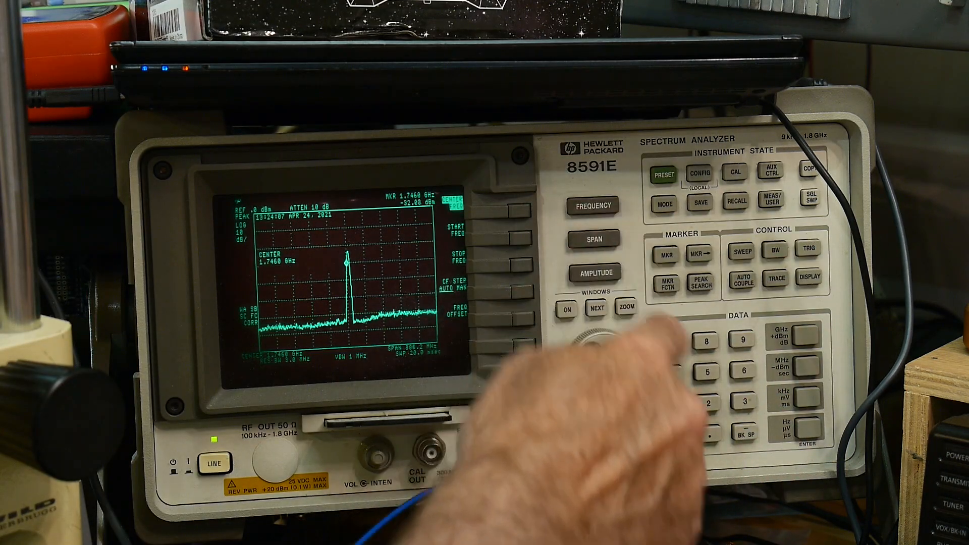